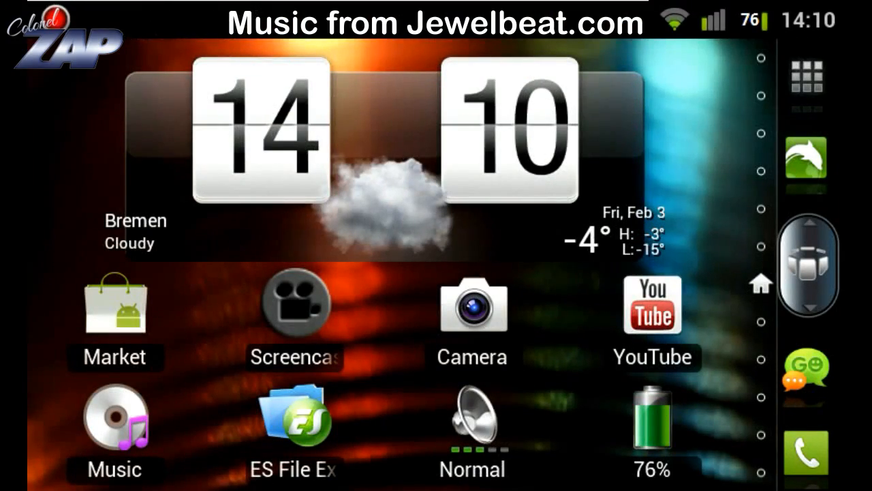
Step: Launch ES File Explorer from the phone's home screen to show the sdcard folder
click(294, 423)
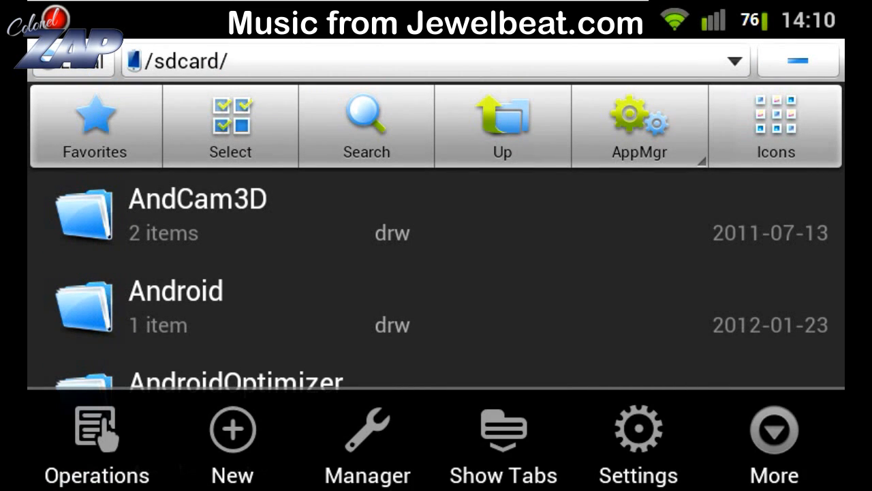
Step: Go through Manager to the App Manager and scroll the installed-app list toward the Operations menu
click(366, 443)
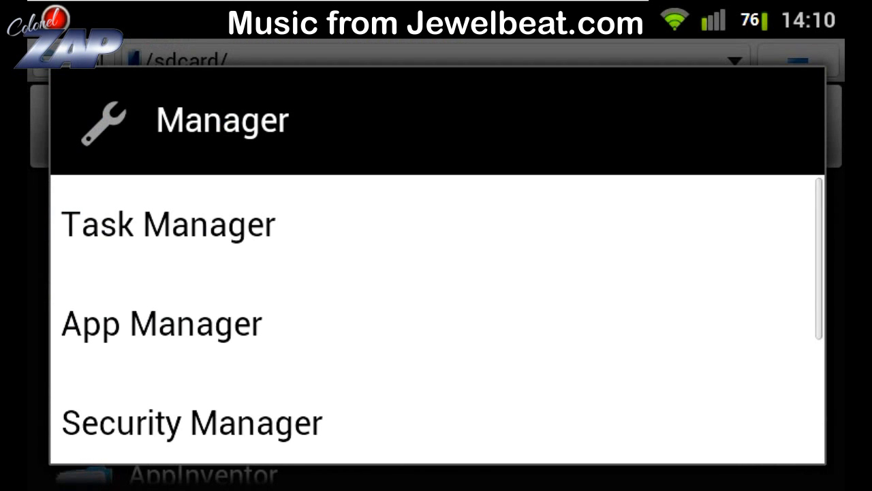
click(161, 322)
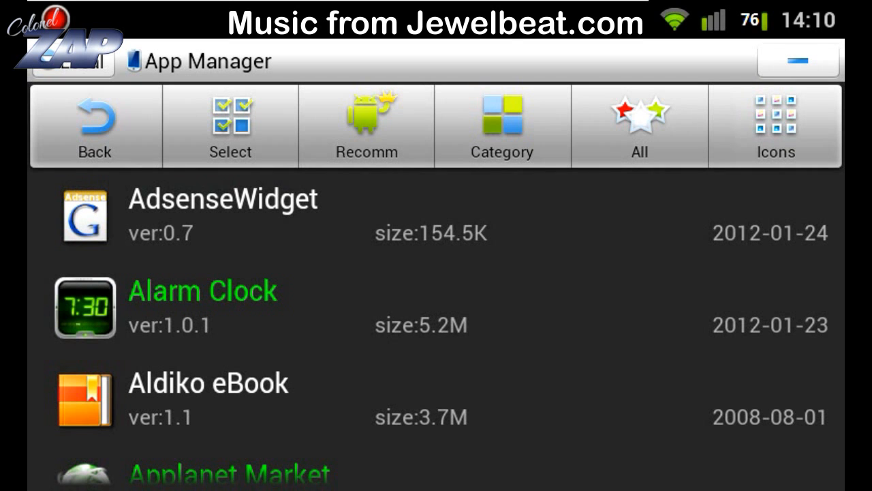
scroll(down, 3)
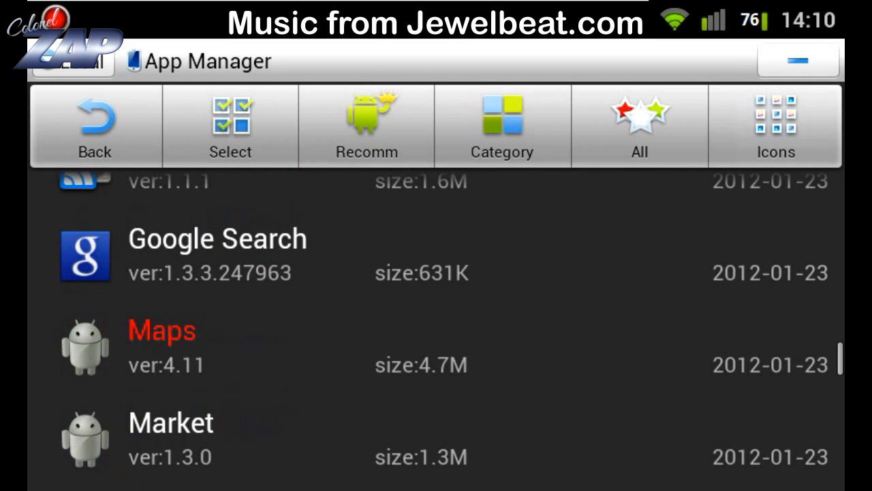
scroll(down, 3)
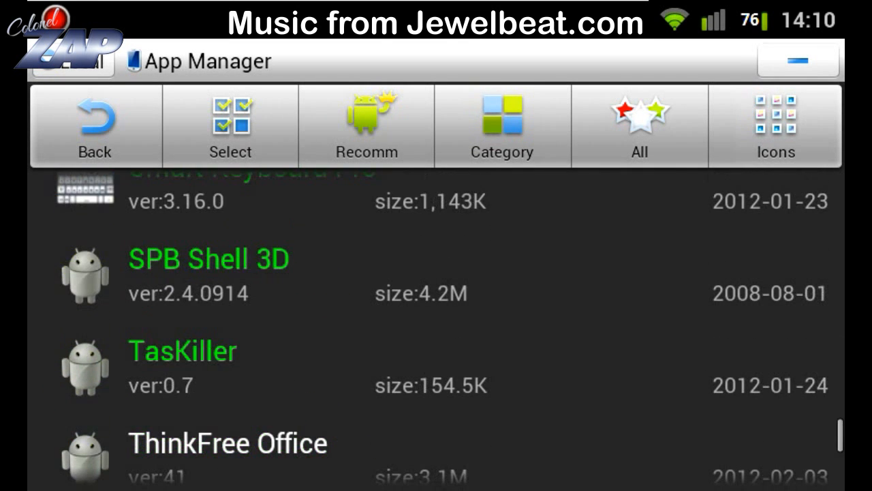
scroll(down, 3)
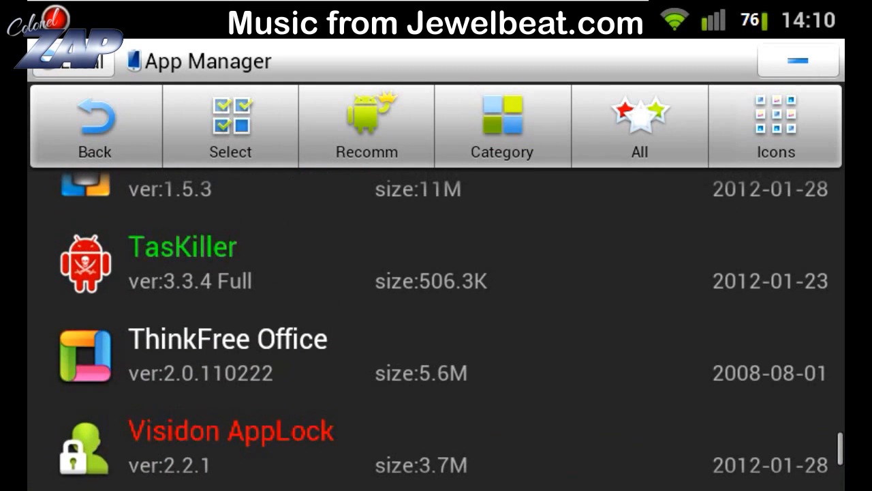
scroll(down, 3)
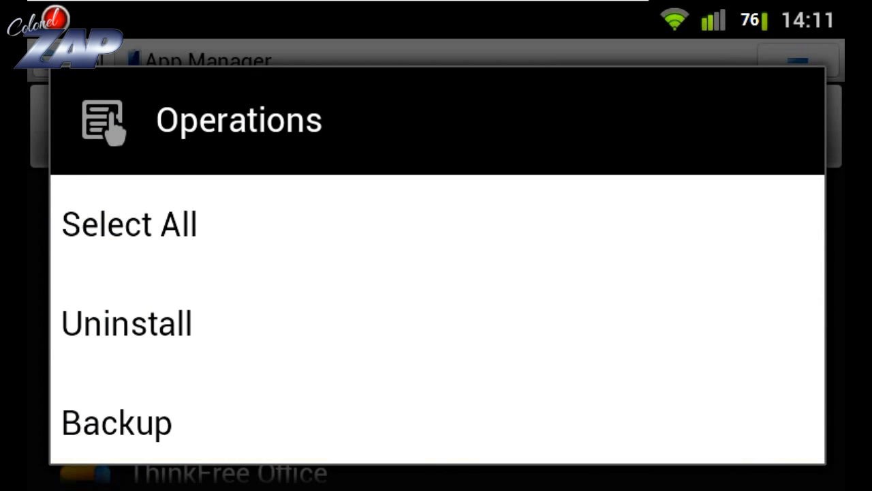
Step: Pull down the tablet's notification panel from the status bar
scroll(down, 3)
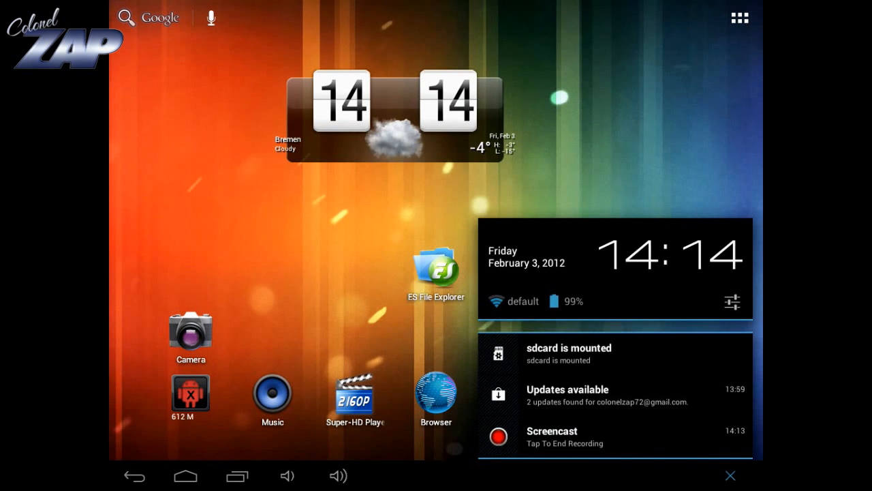
Step: In Settings > Security, enable Unknown sources and accept the risk warning
click(733, 301)
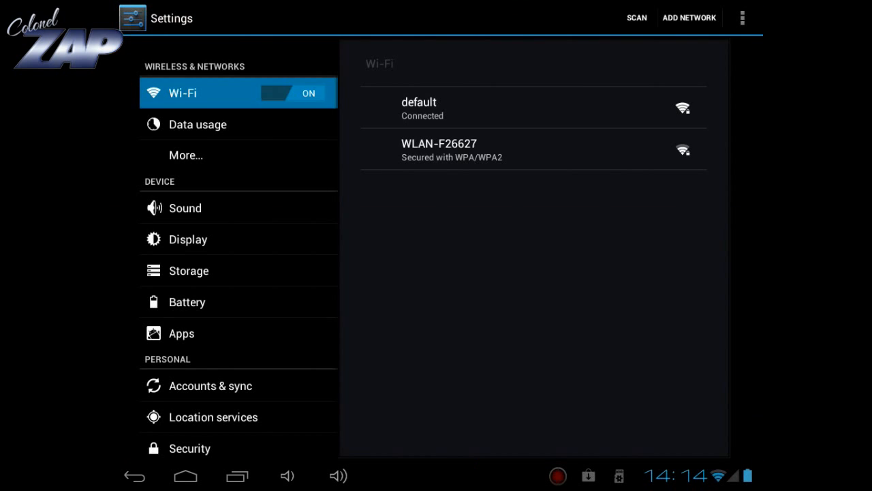
scroll(down, 3)
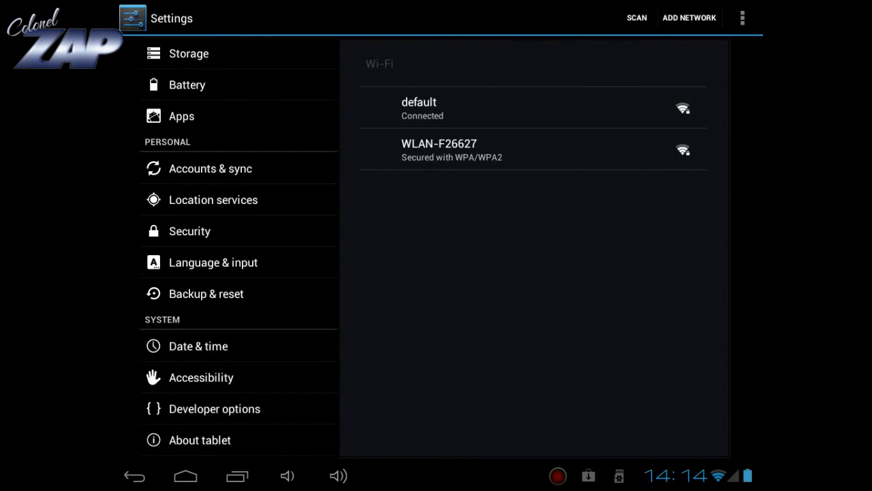
click(188, 230)
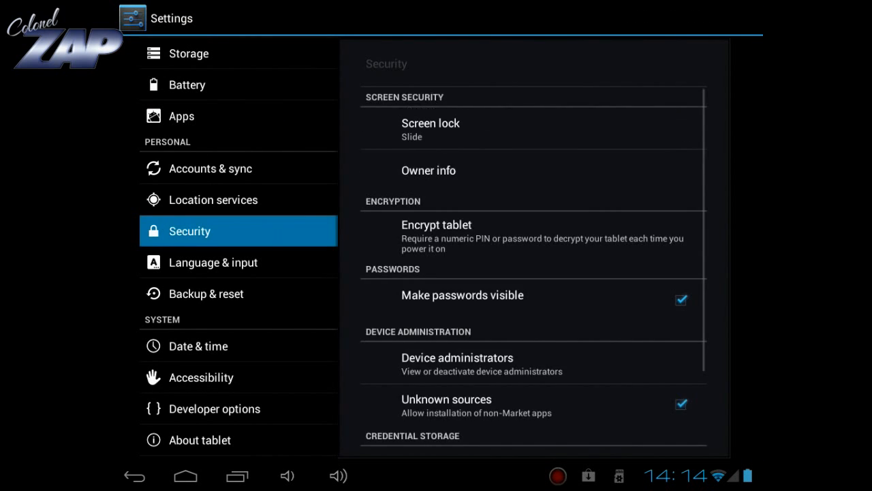
scroll(down, 3)
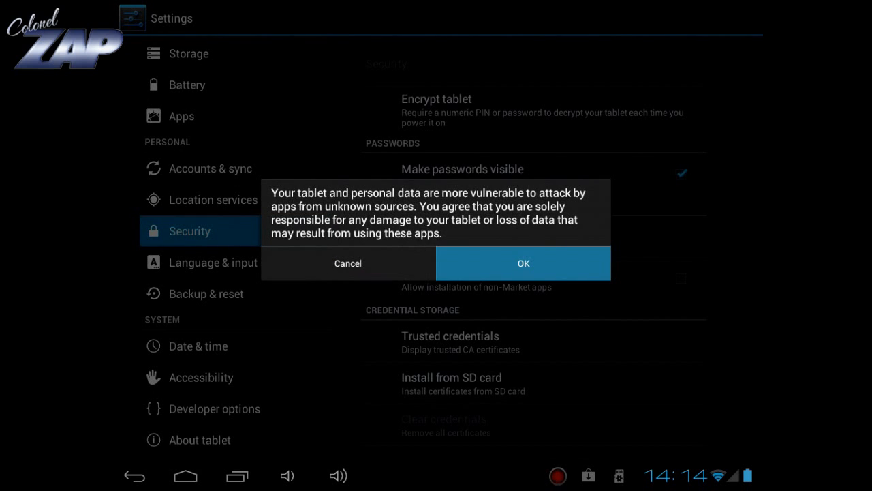
click(523, 263)
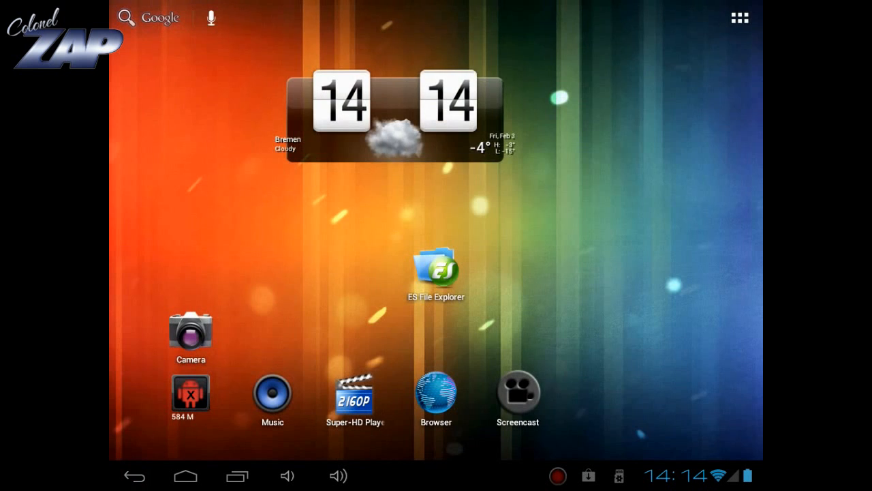
Step: Launch ES File Explorer on the tablet to list the SD card folders (Alarms, Download, Music)
click(436, 270)
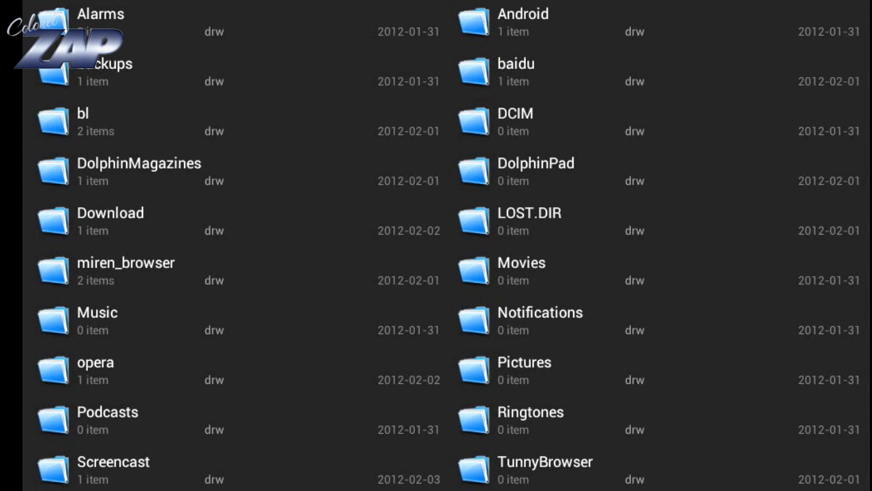